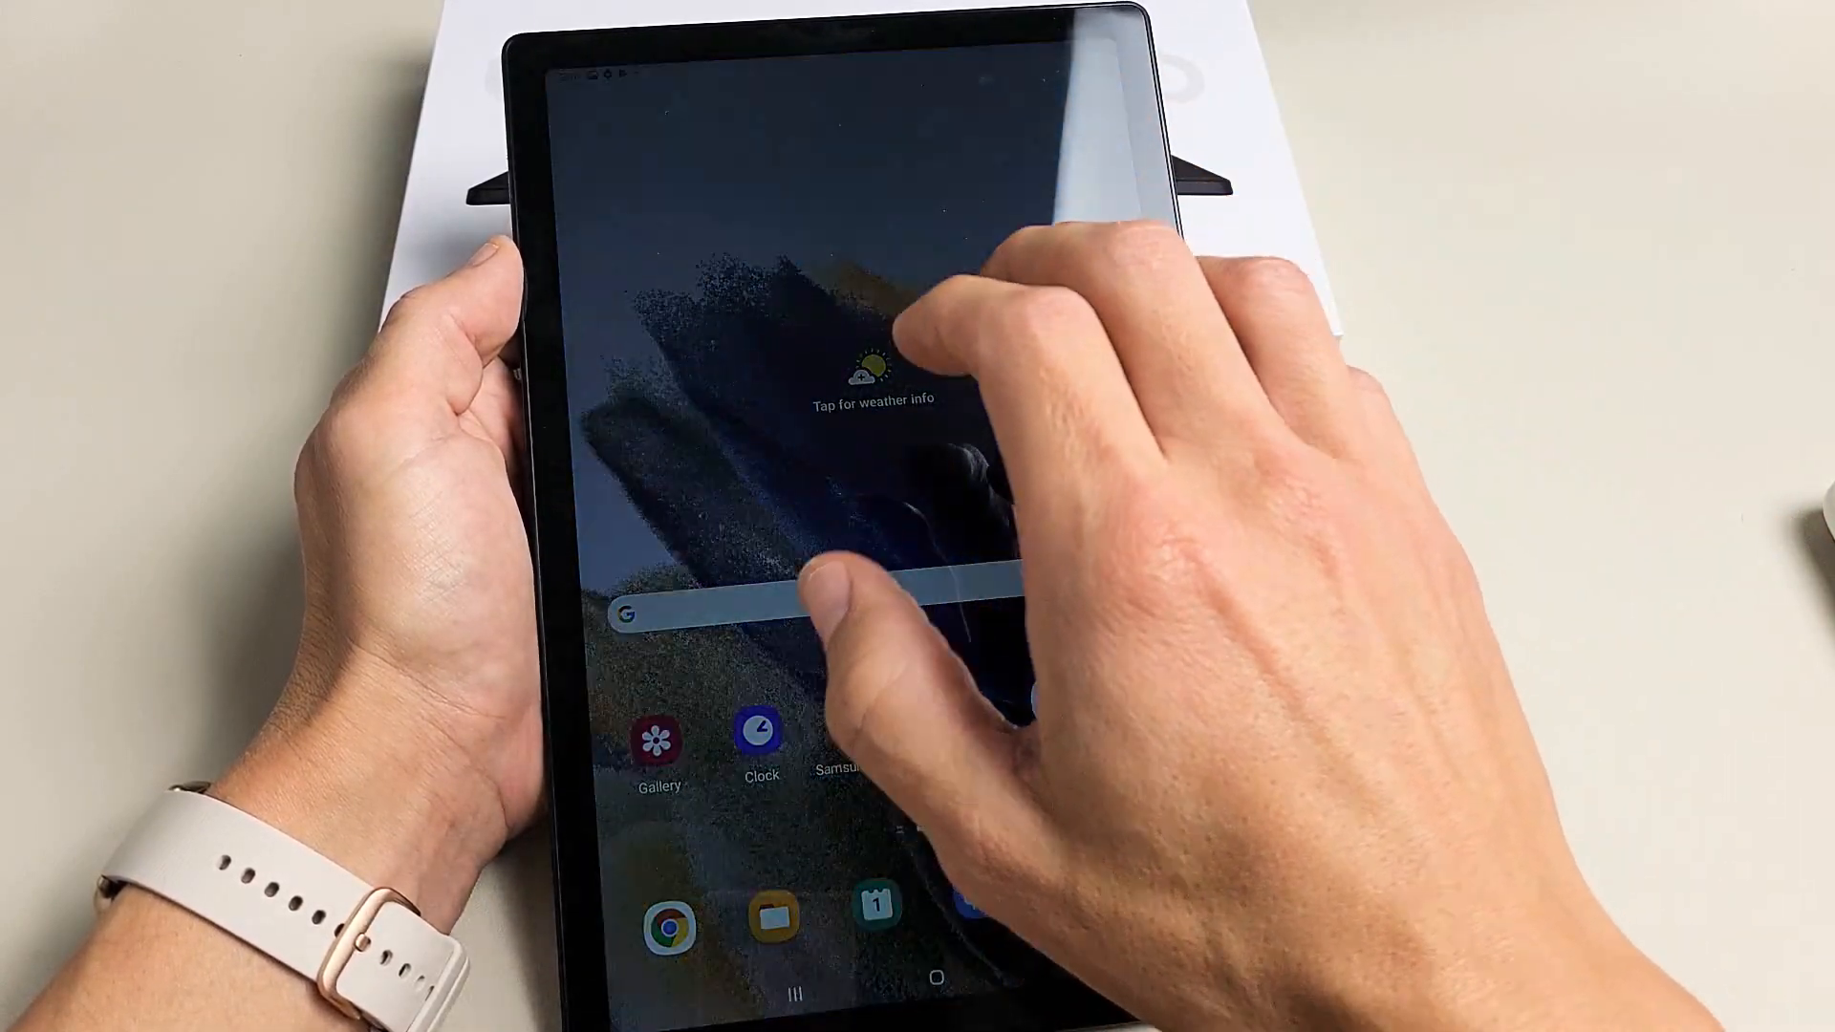
Bring up the app drawer showing all installed apps, including Settings
scroll(left, 3)
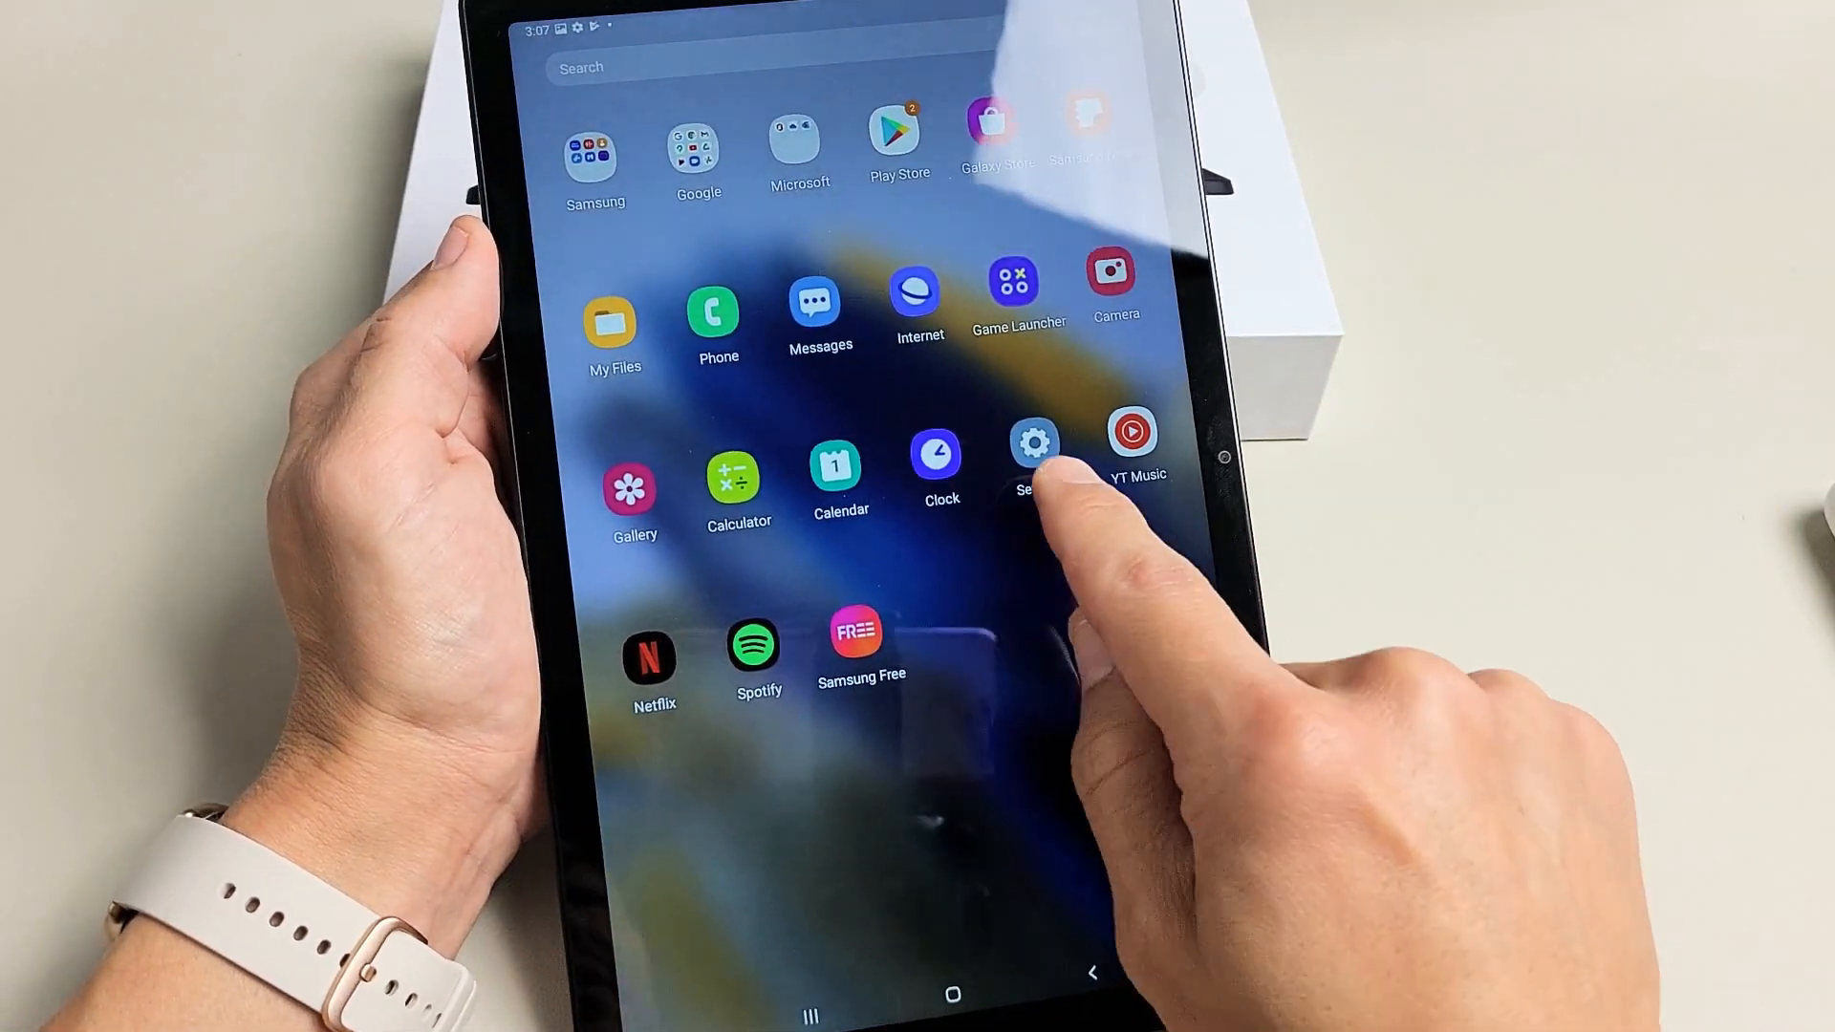
Launch the tablet's Settings app from the app drawer
click(1033, 447)
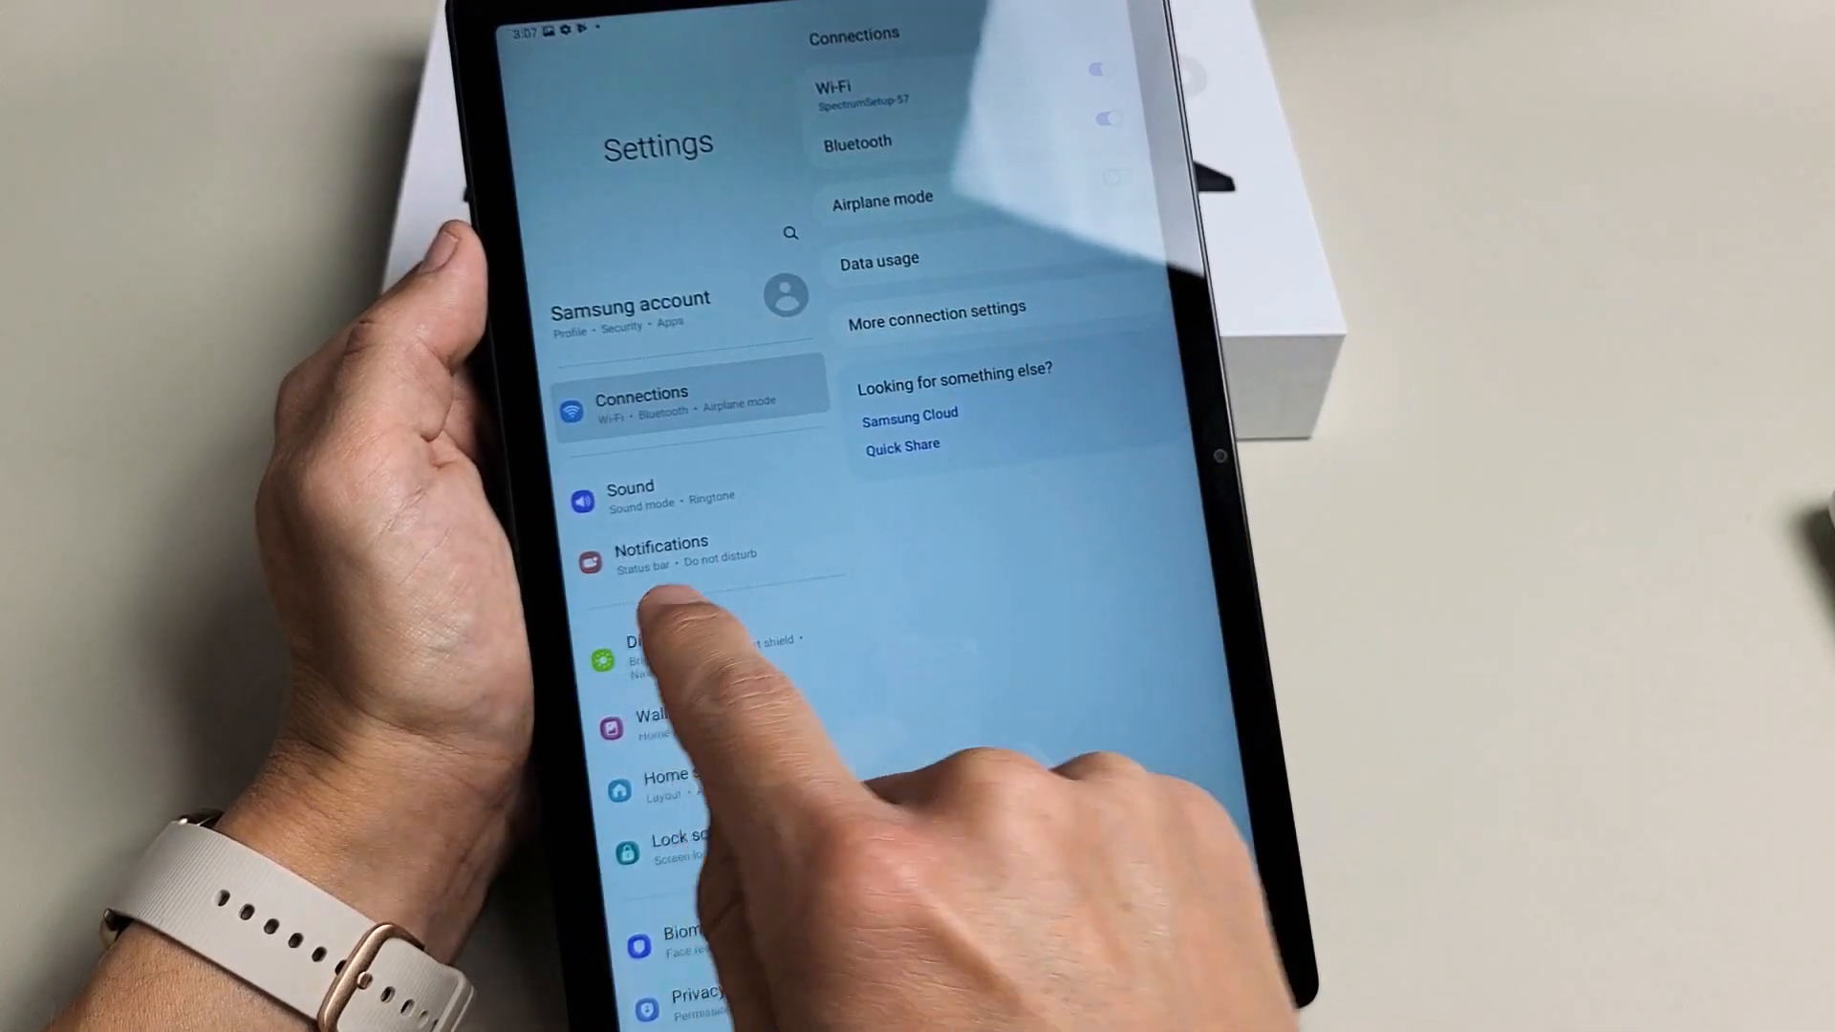
Under Display, change Screen timeout from 30 seconds to 1 minute
click(655, 656)
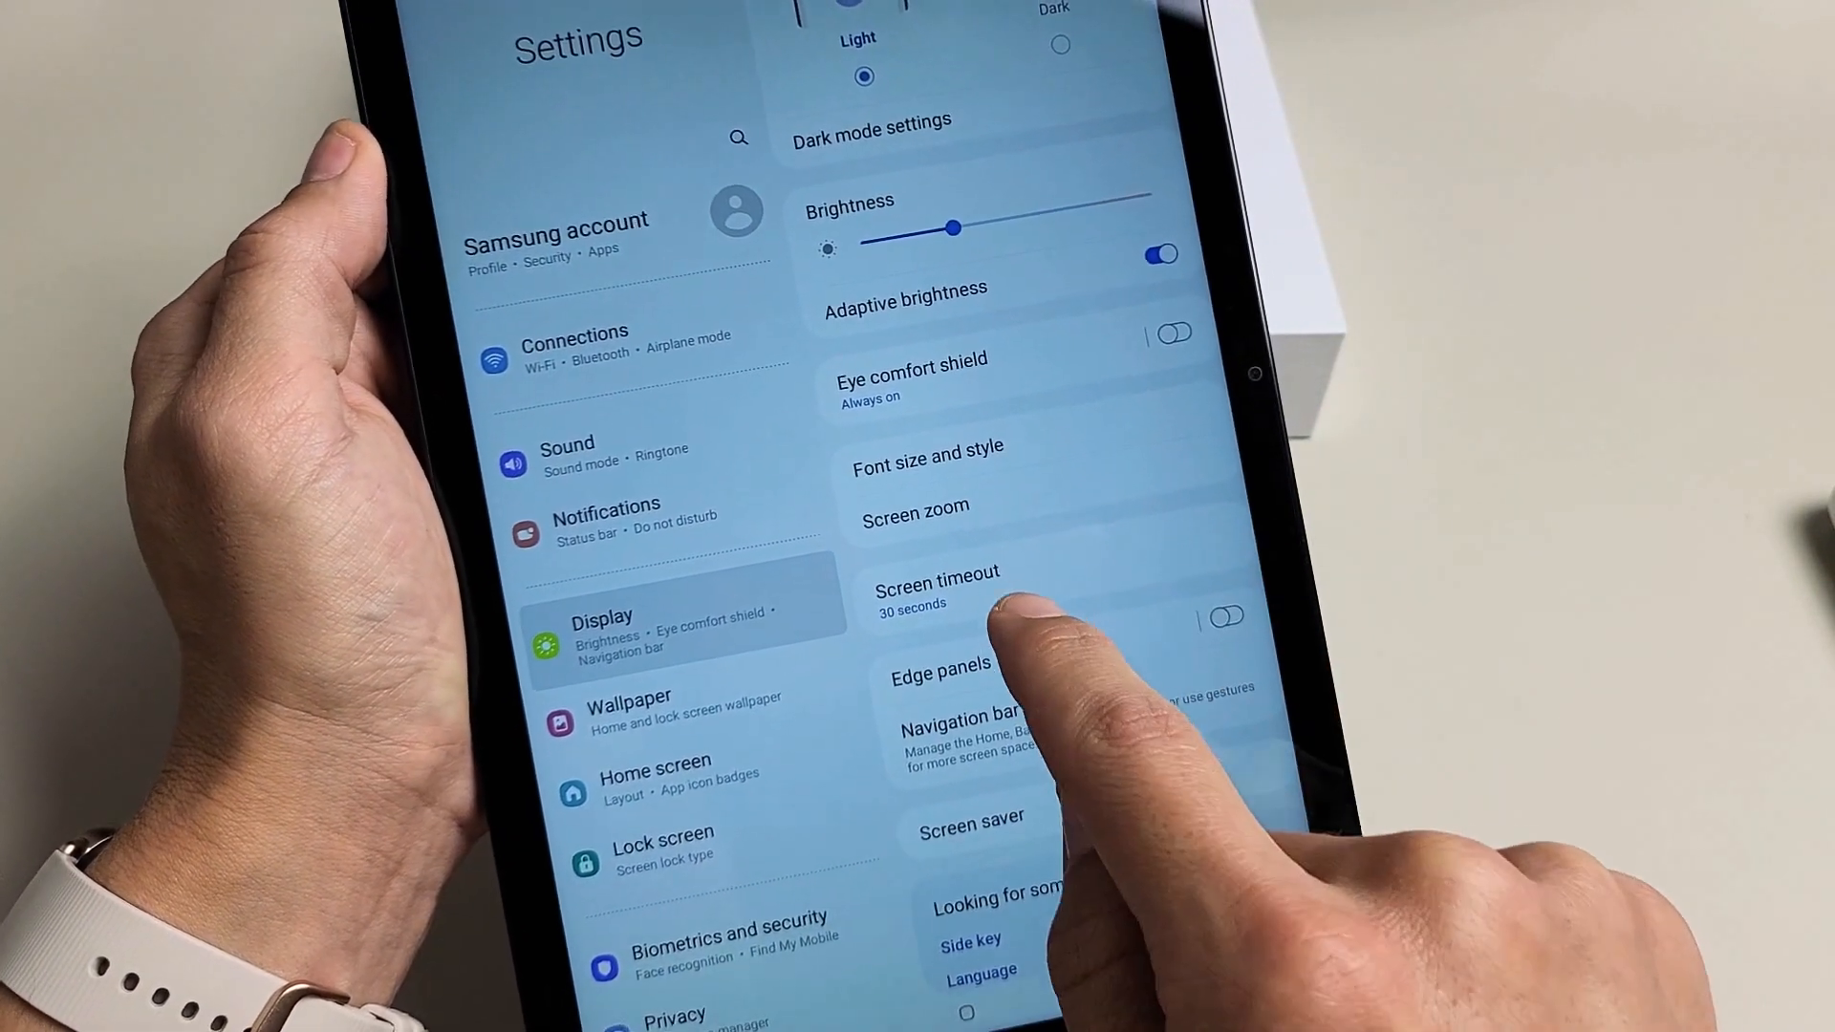
click(937, 585)
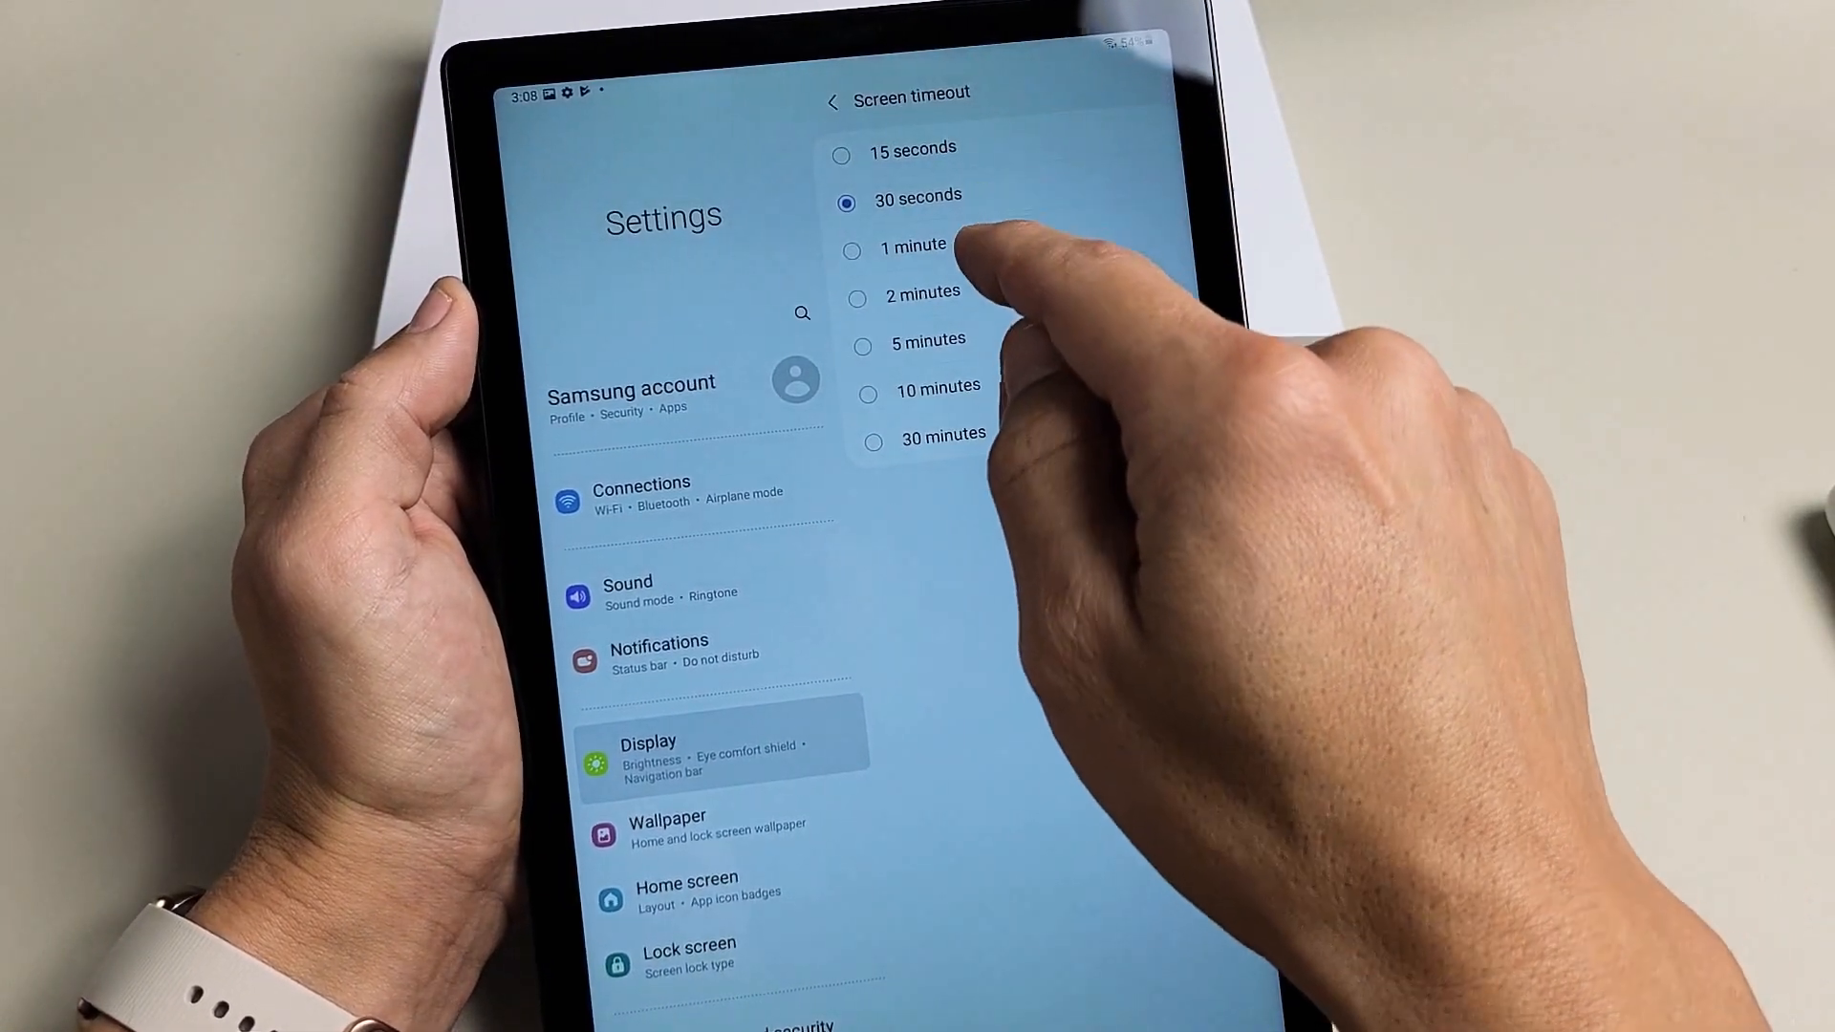
click(914, 247)
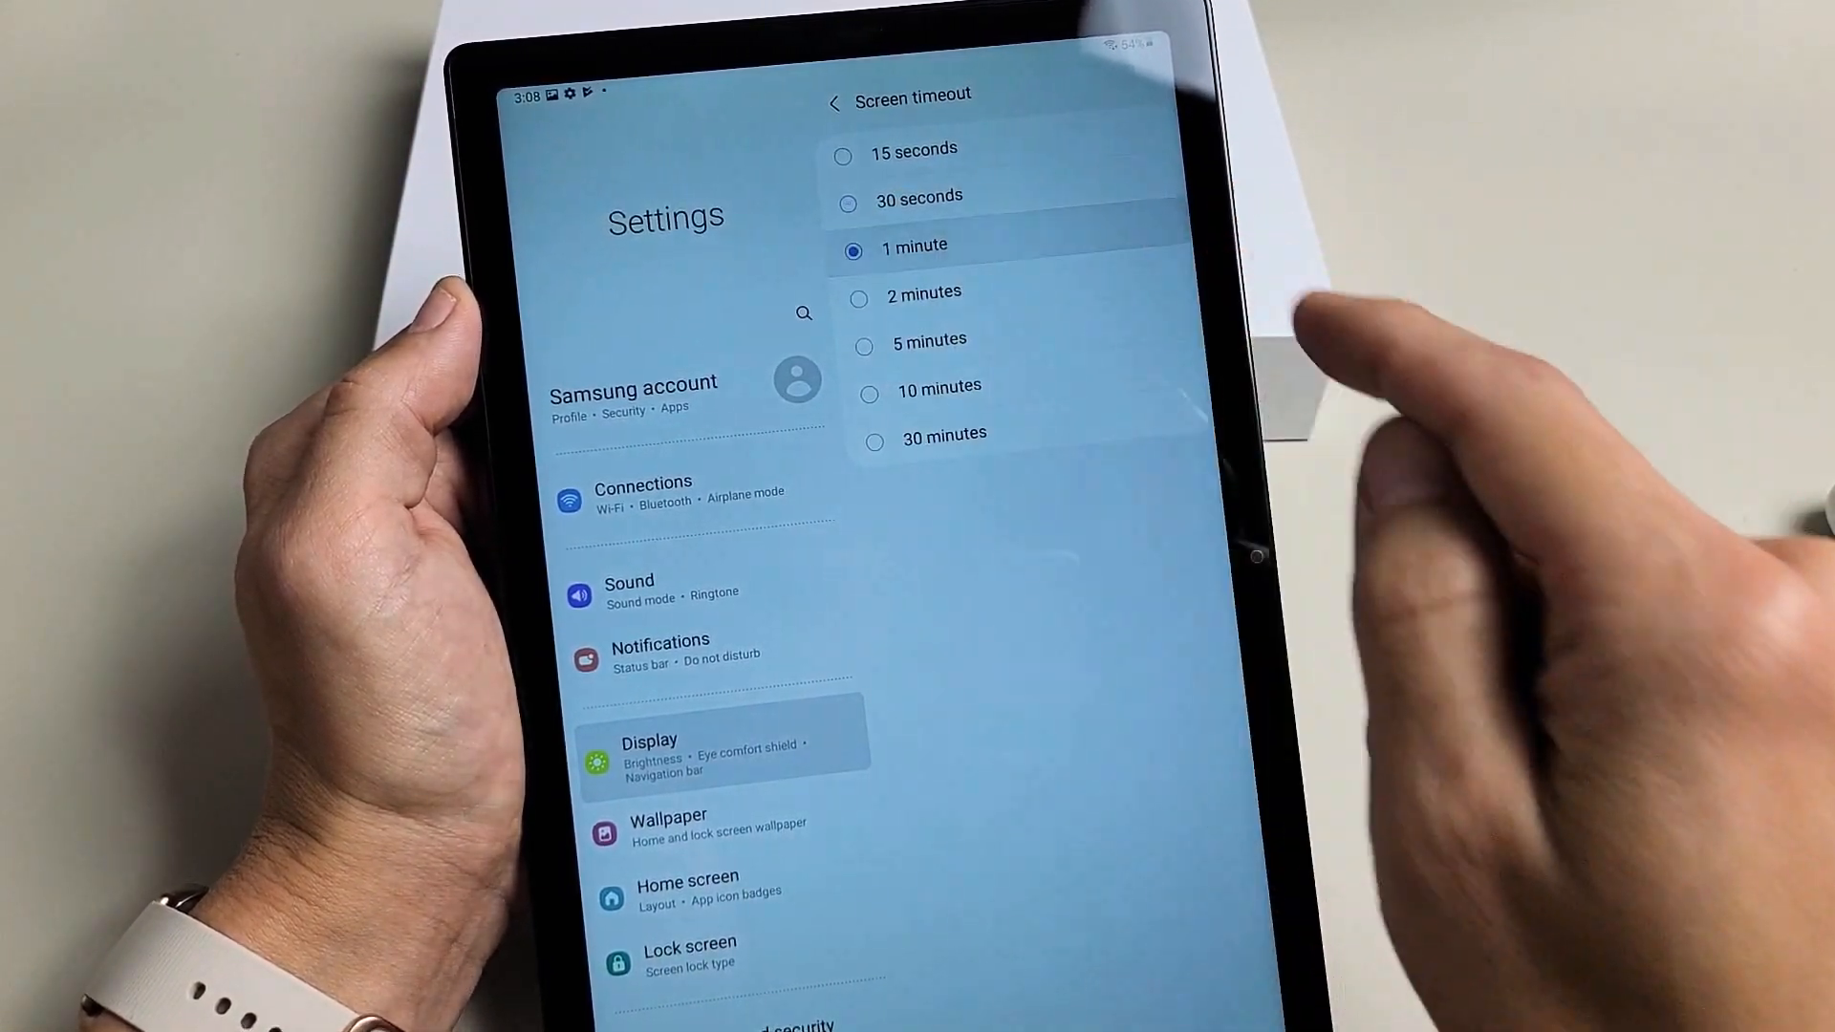